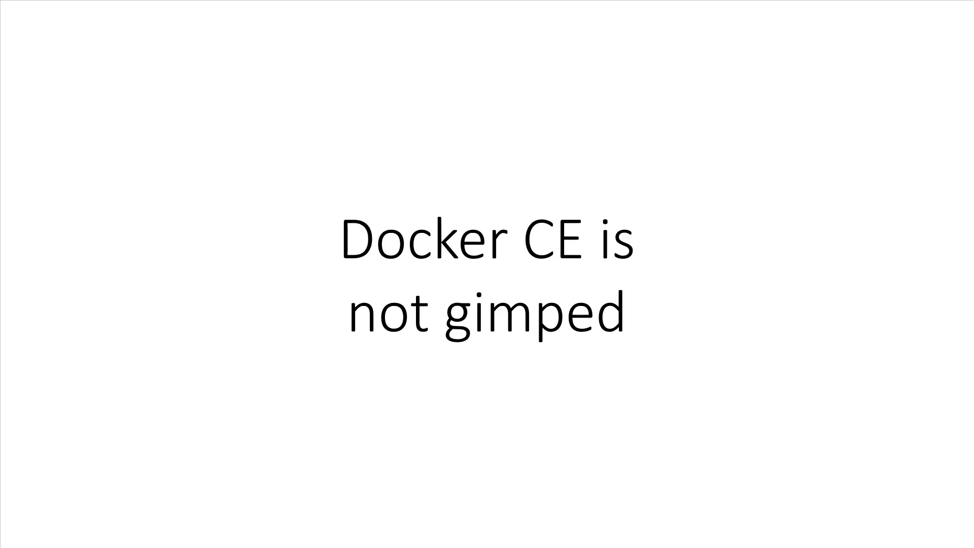
key(Right)
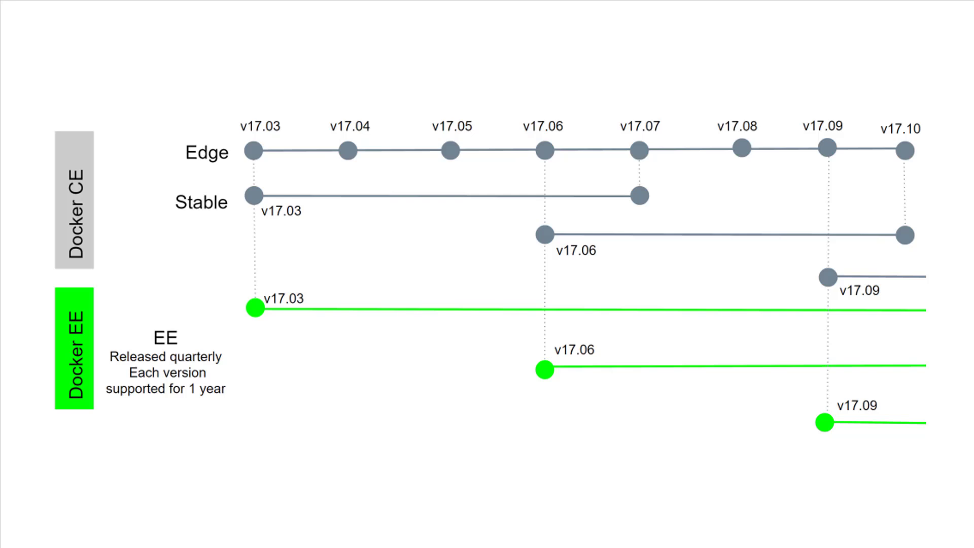